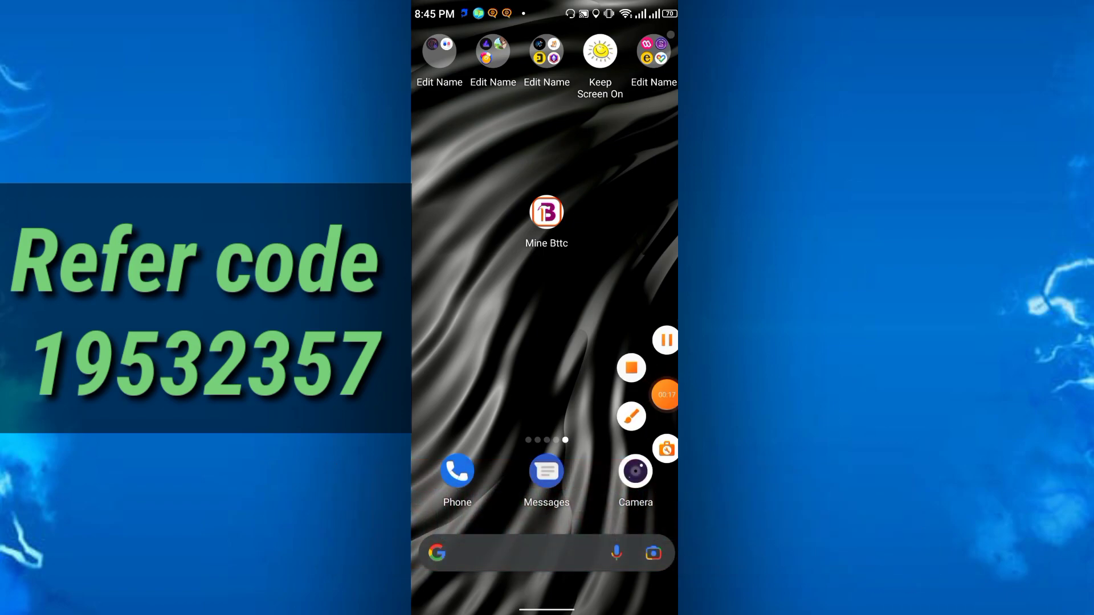
Launch Mine BTTC and fill the REGISTER NOW form with name and email, leaving referral, gender and mobile blank
left_click(546, 212)
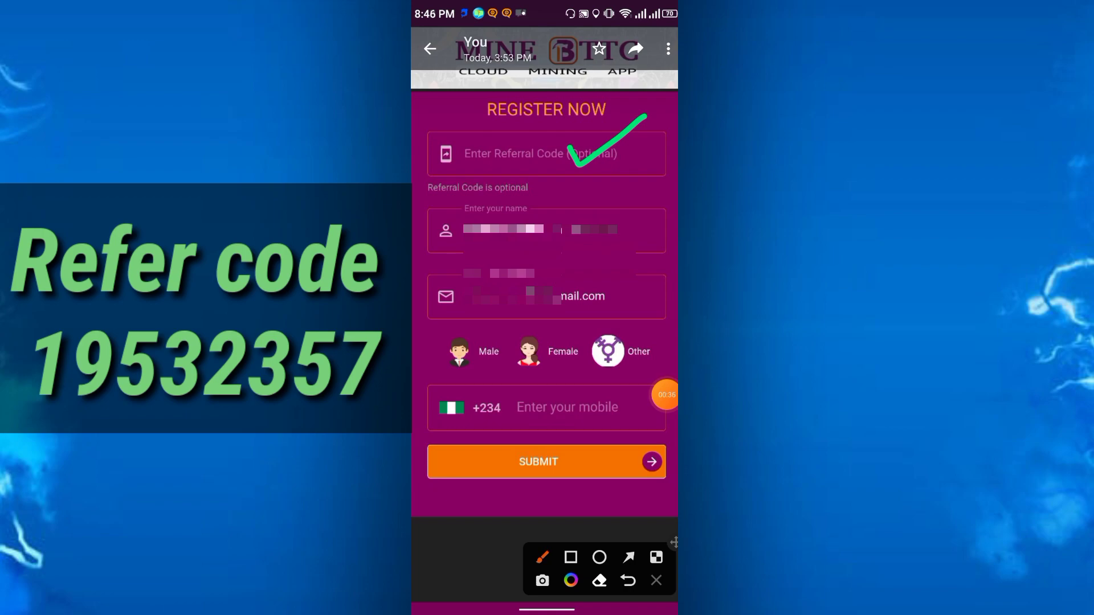
left_click_drag(610, 254, 645, 203)
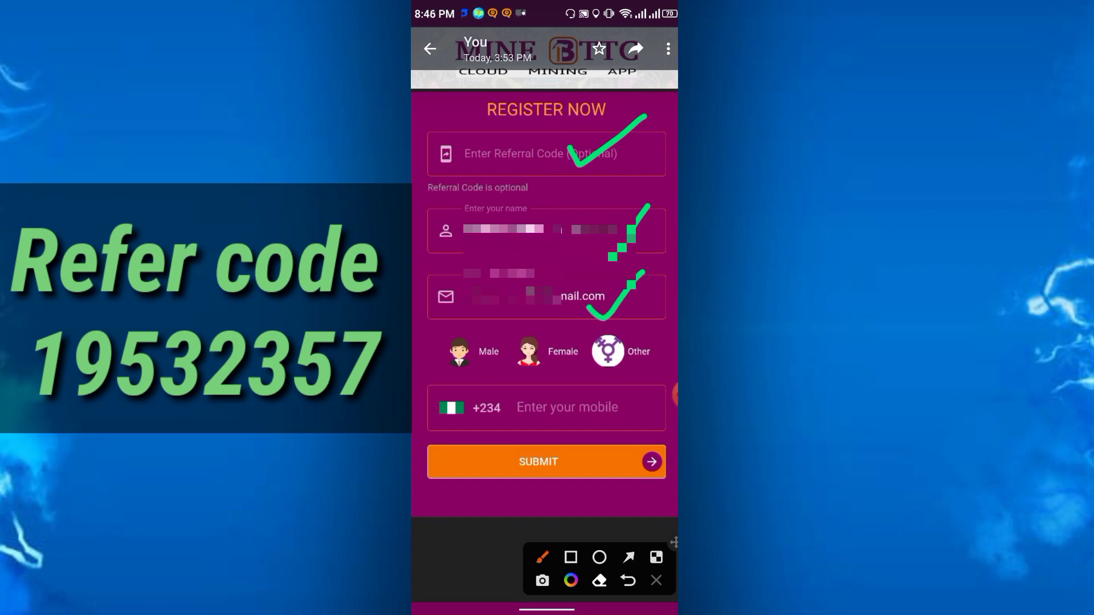
left_click_drag(457, 362, 621, 363)
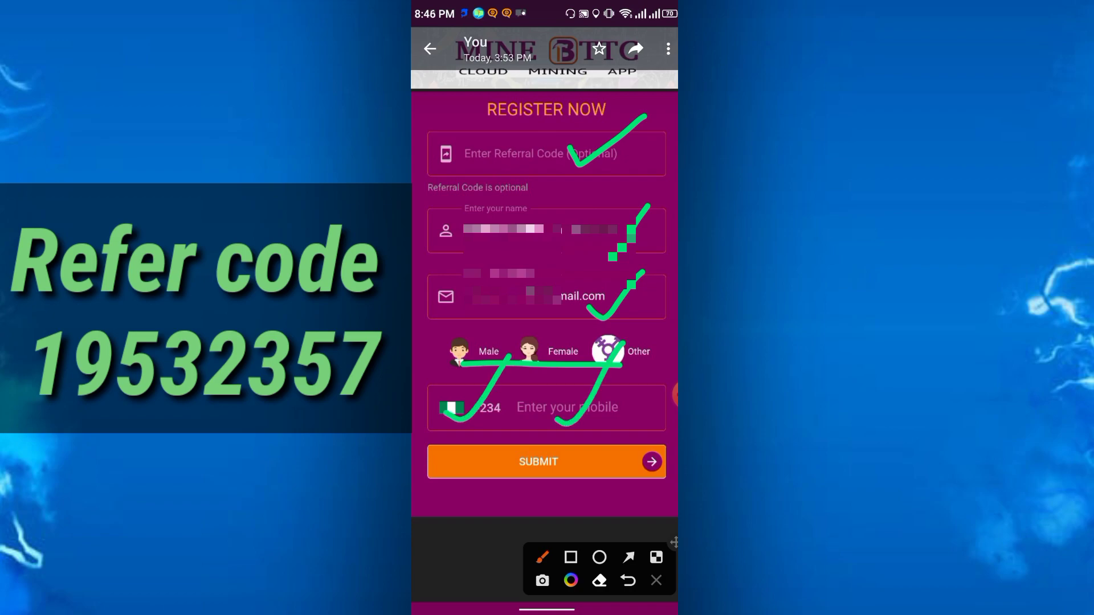
left_click(654, 580)
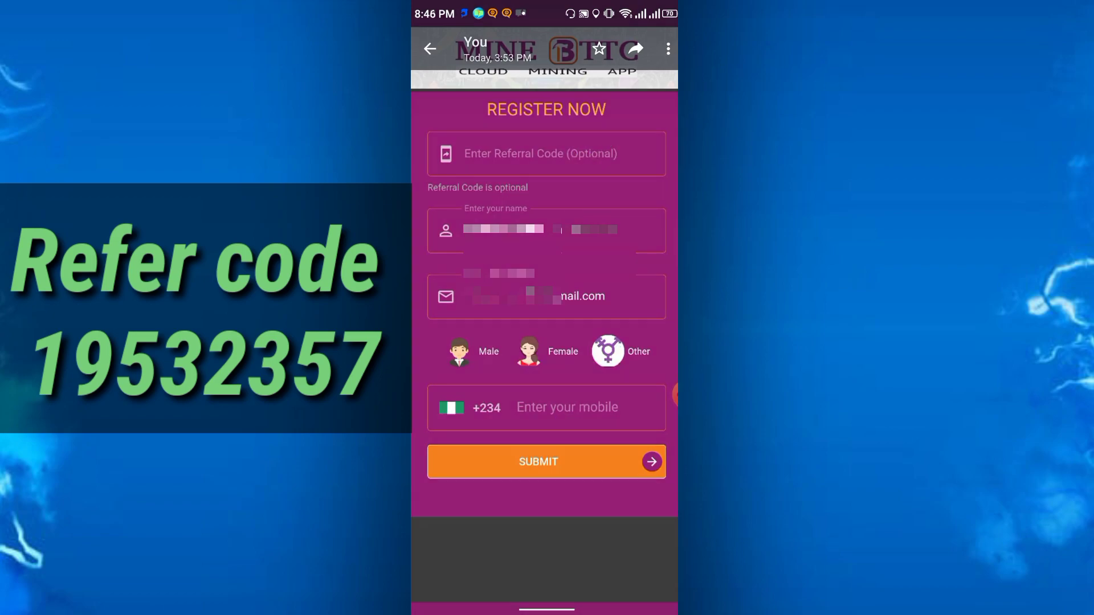
Start a 12-hour mining session at 10.0 BTTC/h, revenue reaching about 50.49 BTTC with the countdown running
left_click(546, 462)
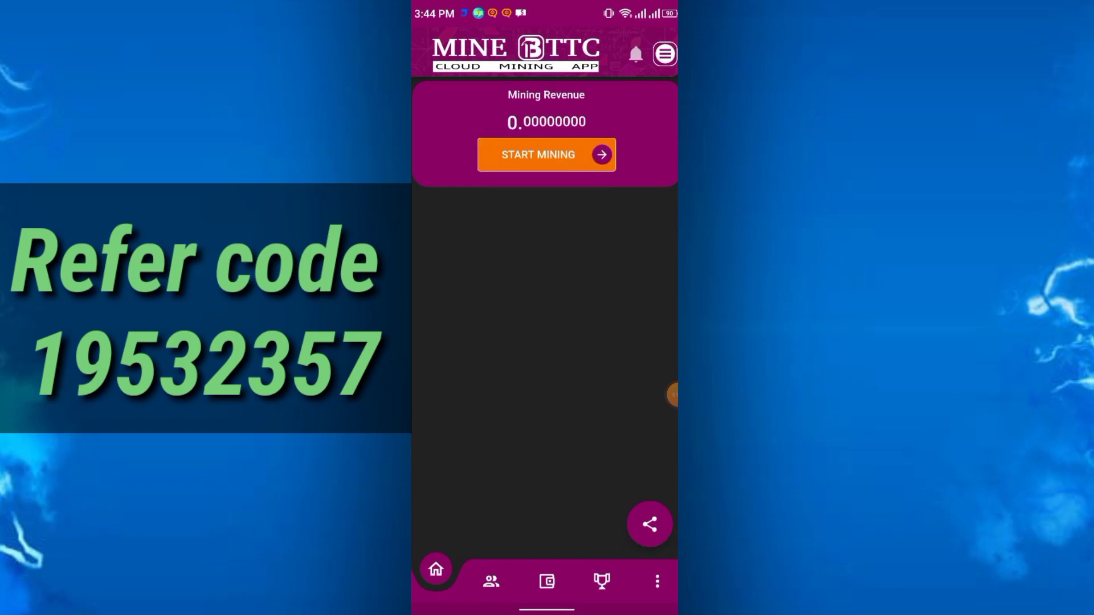
left_click(537, 154)
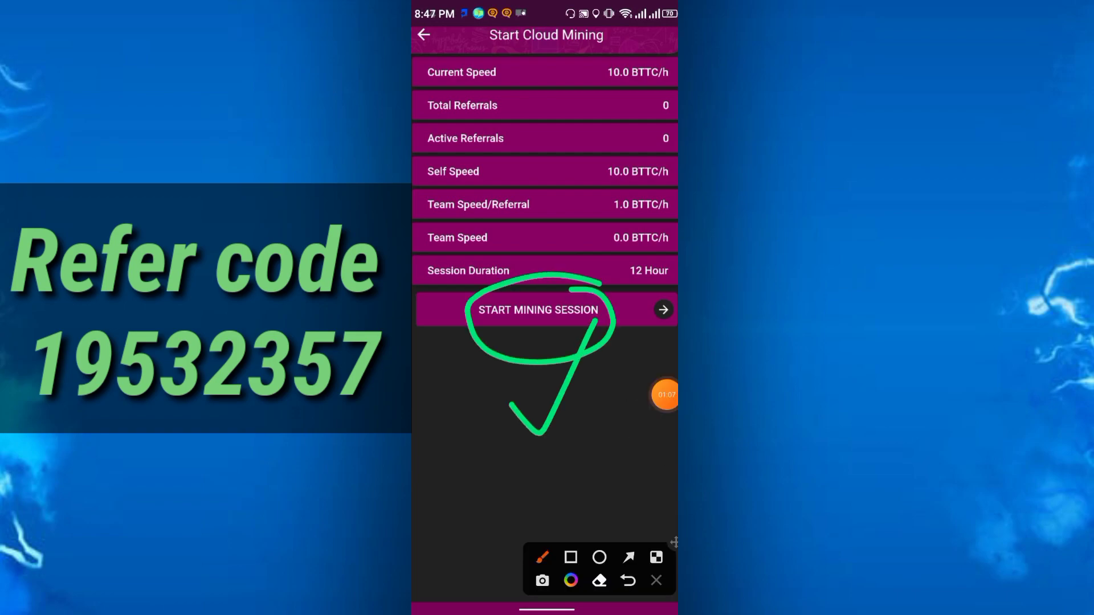
left_click(625, 580)
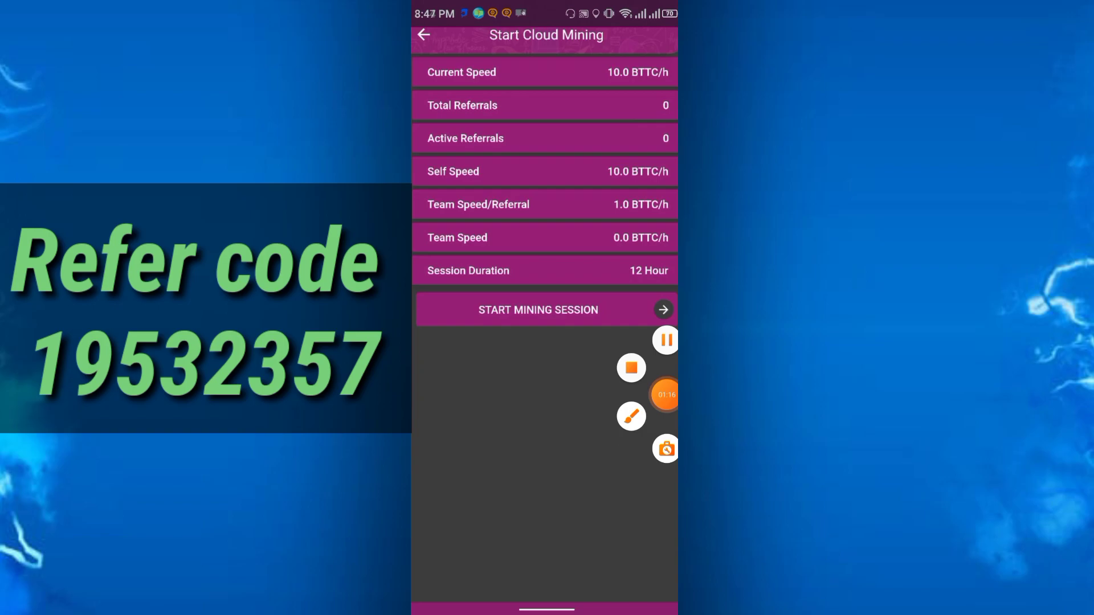
left_click(424, 36)
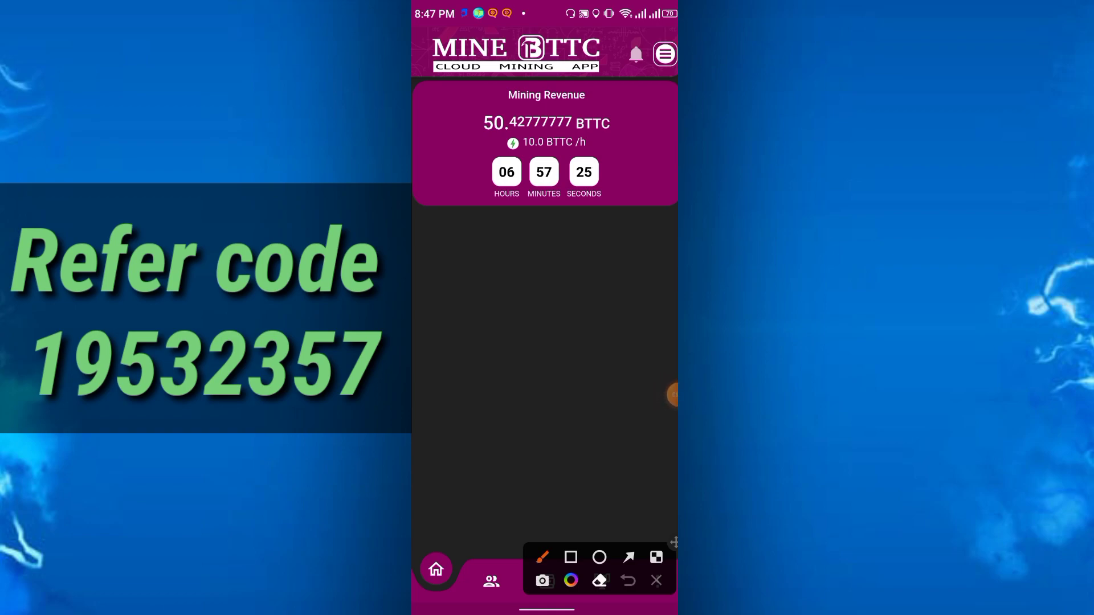
left_click_drag(555, 157, 656, 108)
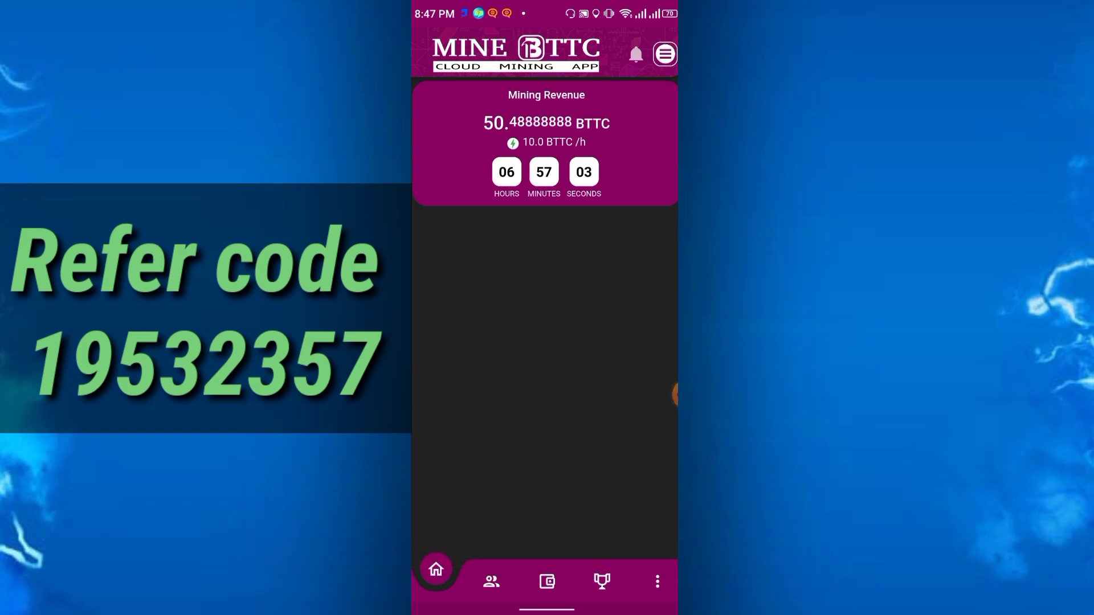
View the Refer and Earn page with 0 referred friends, then the wallet balance of 120.0000 BTTC
left_click(491, 581)
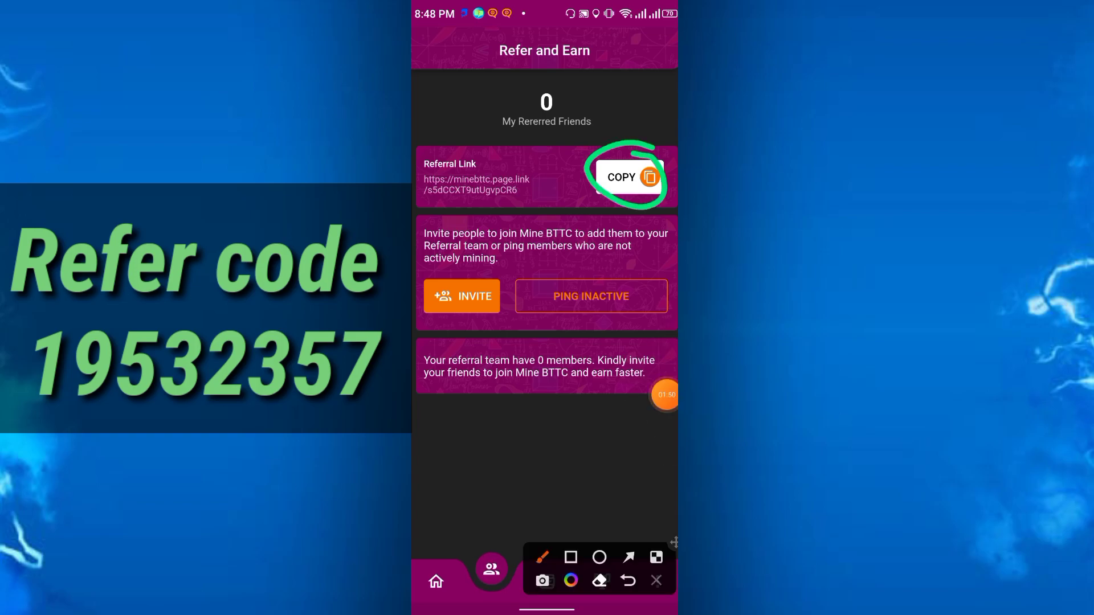
left_click(654, 579)
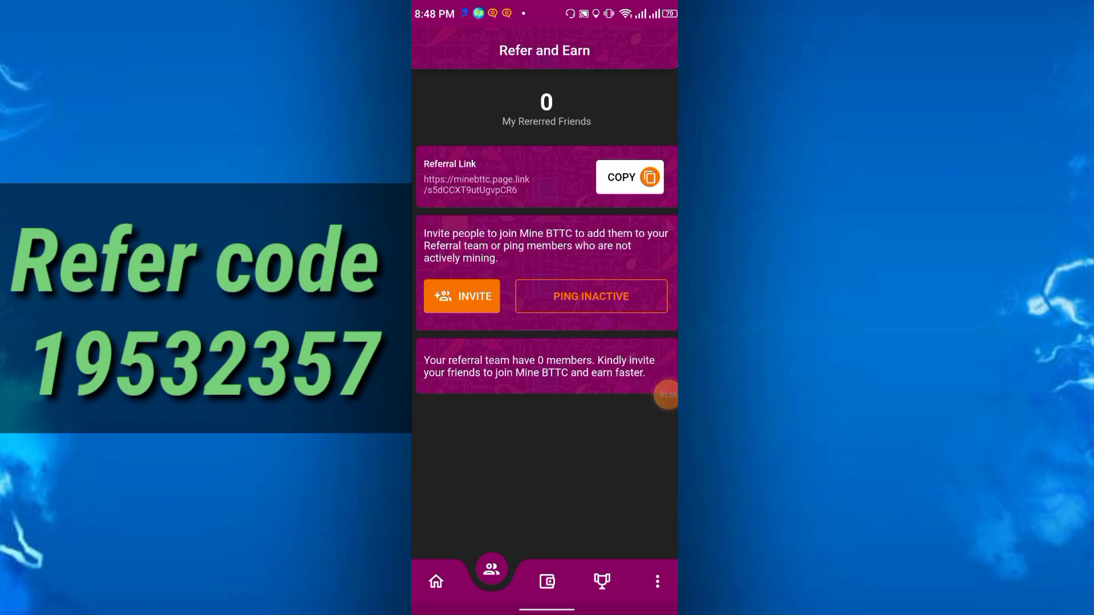
left_click(546, 581)
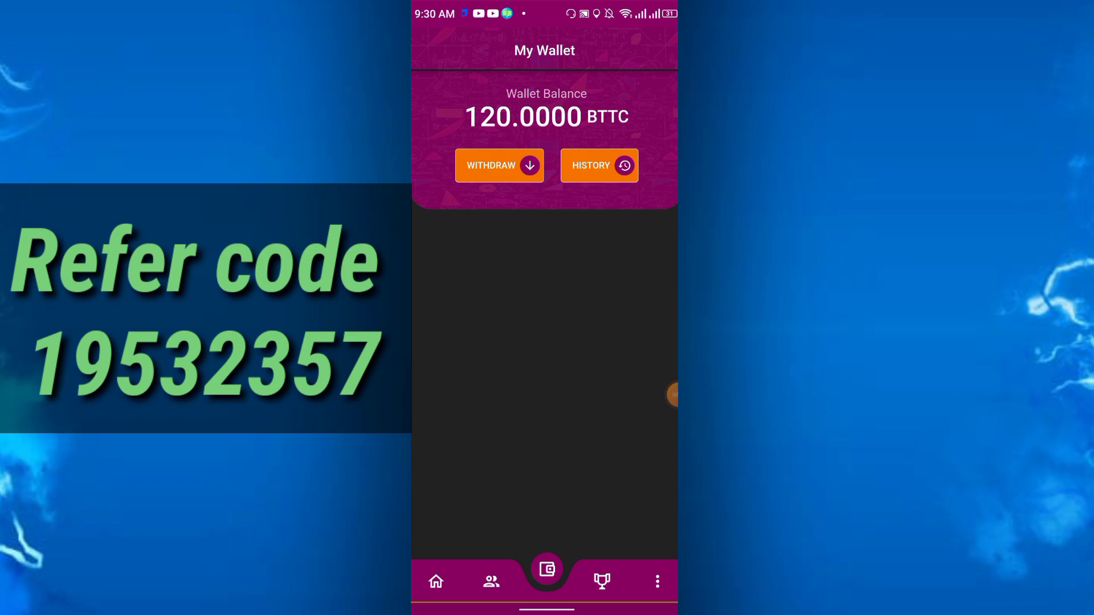
left_click(498, 165)
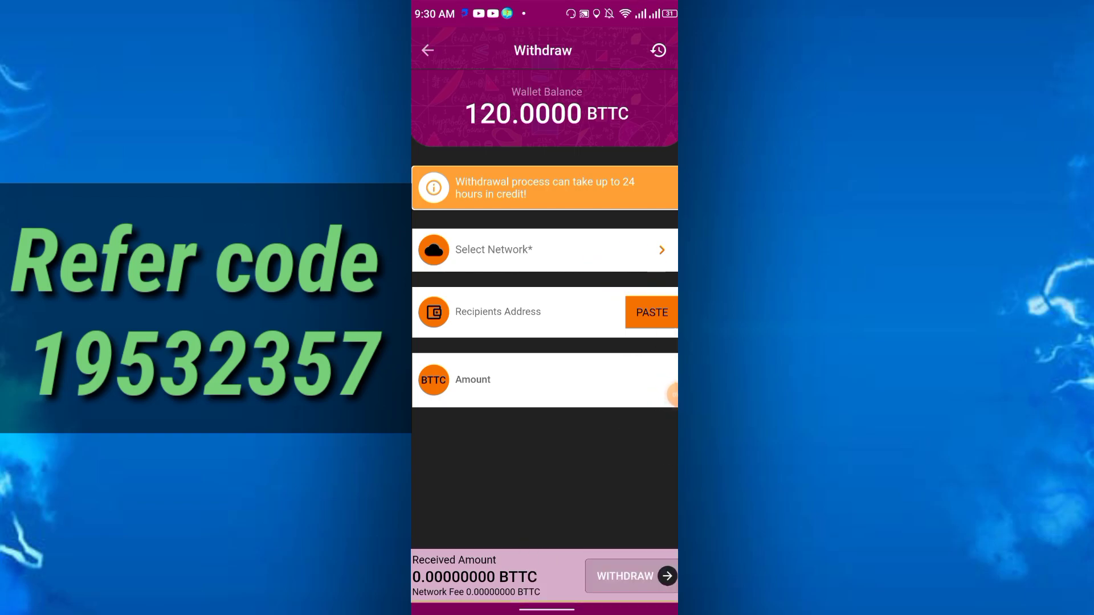
left_click(544, 249)
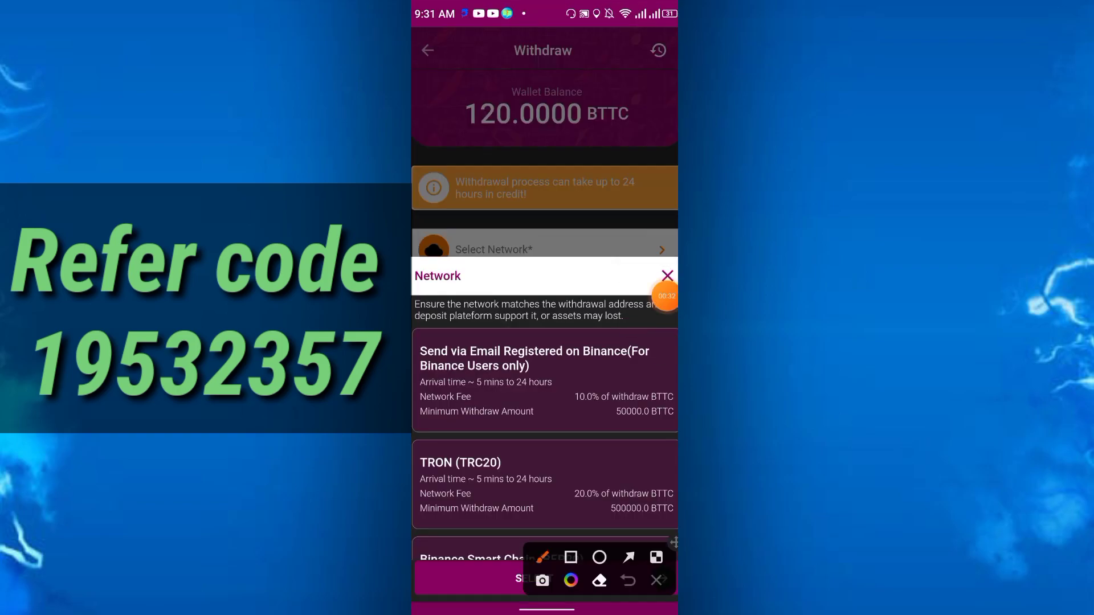
left_click_drag(670, 391, 642, 433)
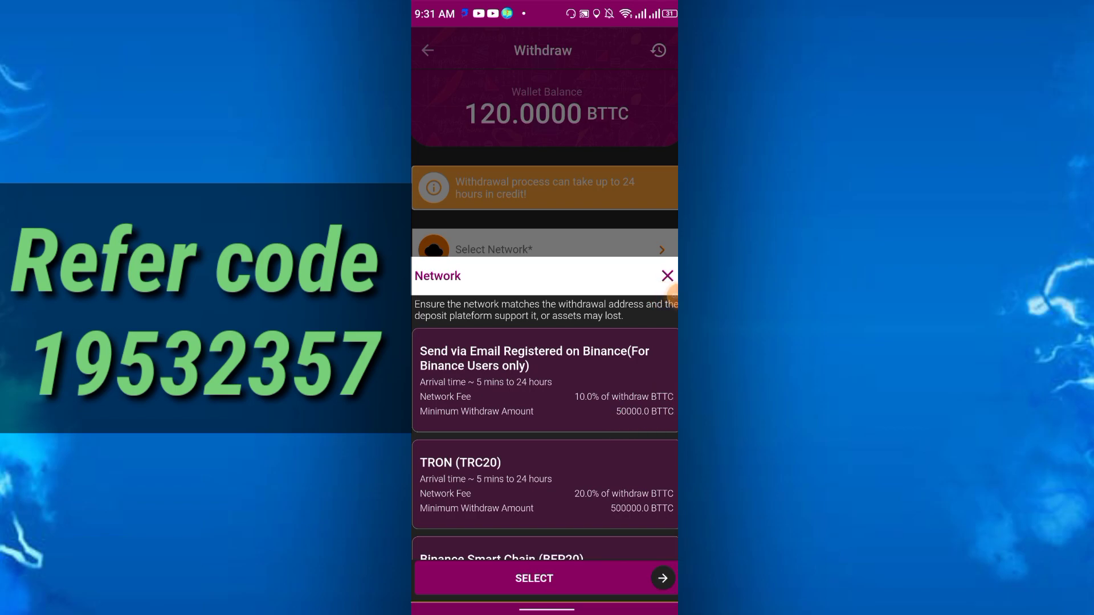
scroll("down", 3)
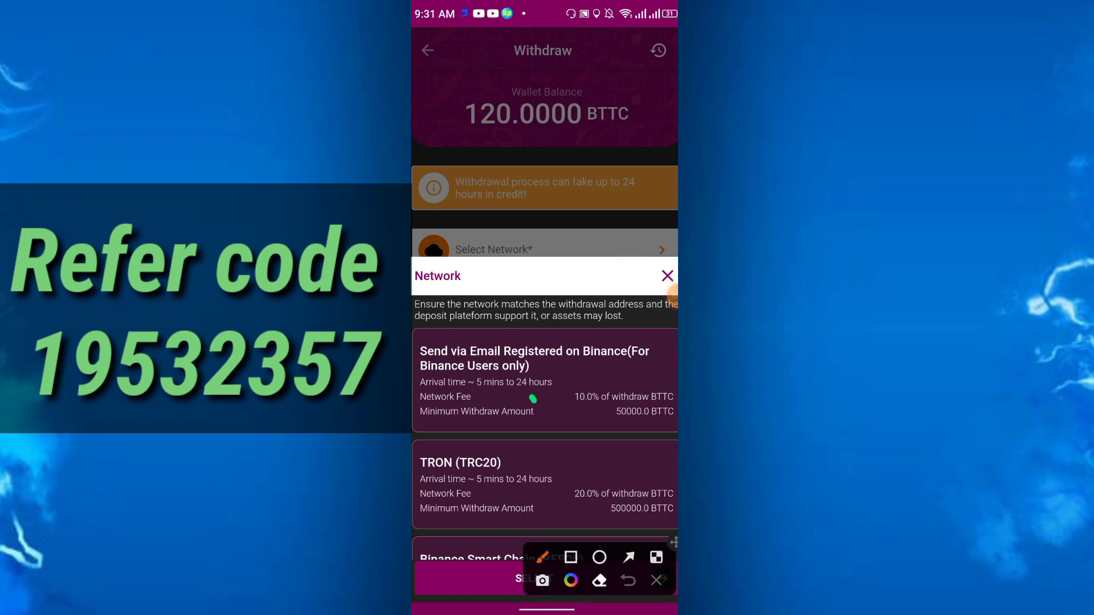
left_click(545, 358)
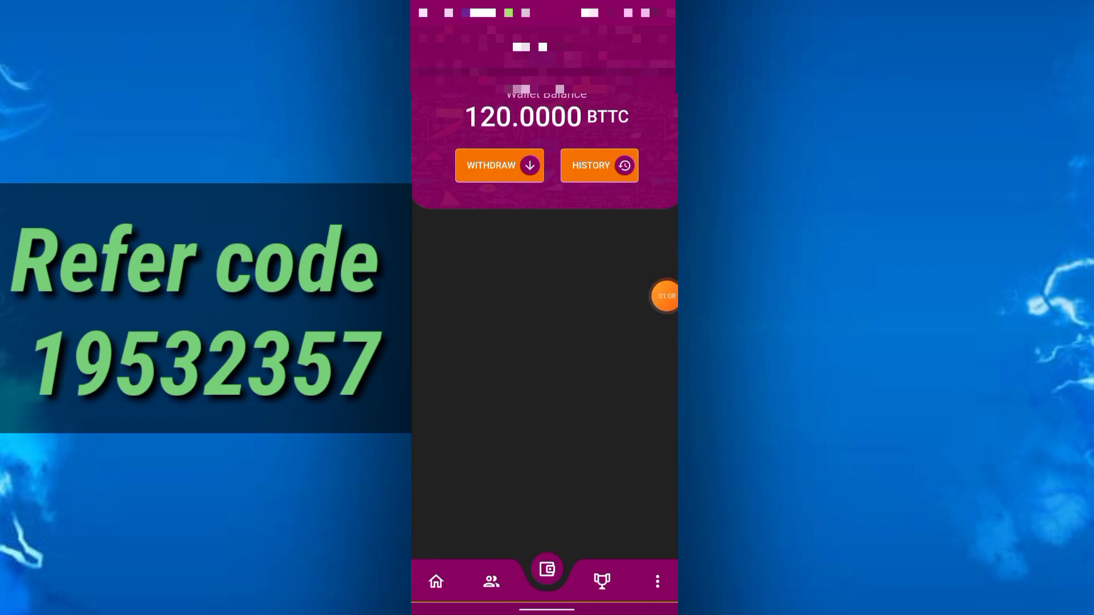
Review the single 120 BTTC mining credit in history, then reach the Play Games page with Spin Wheel
left_click(598, 165)
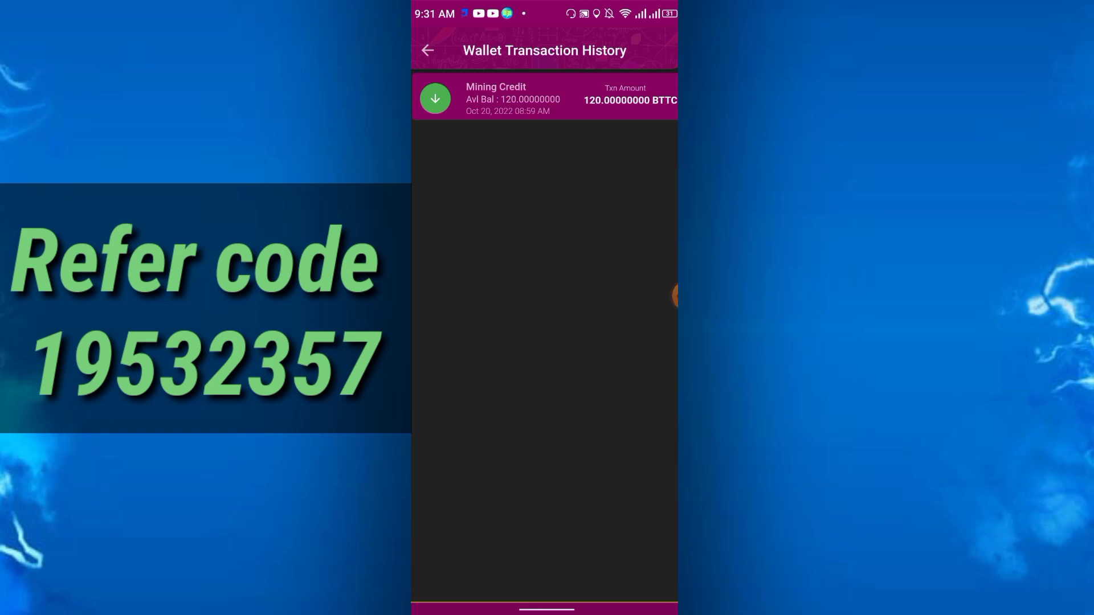
left_click(428, 50)
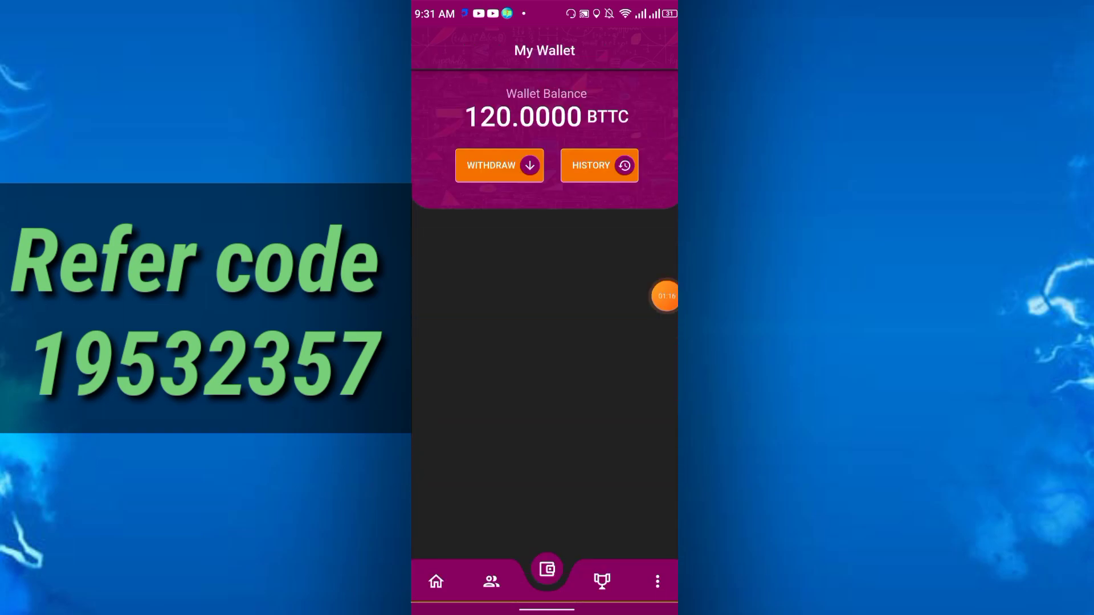
left_click(602, 580)
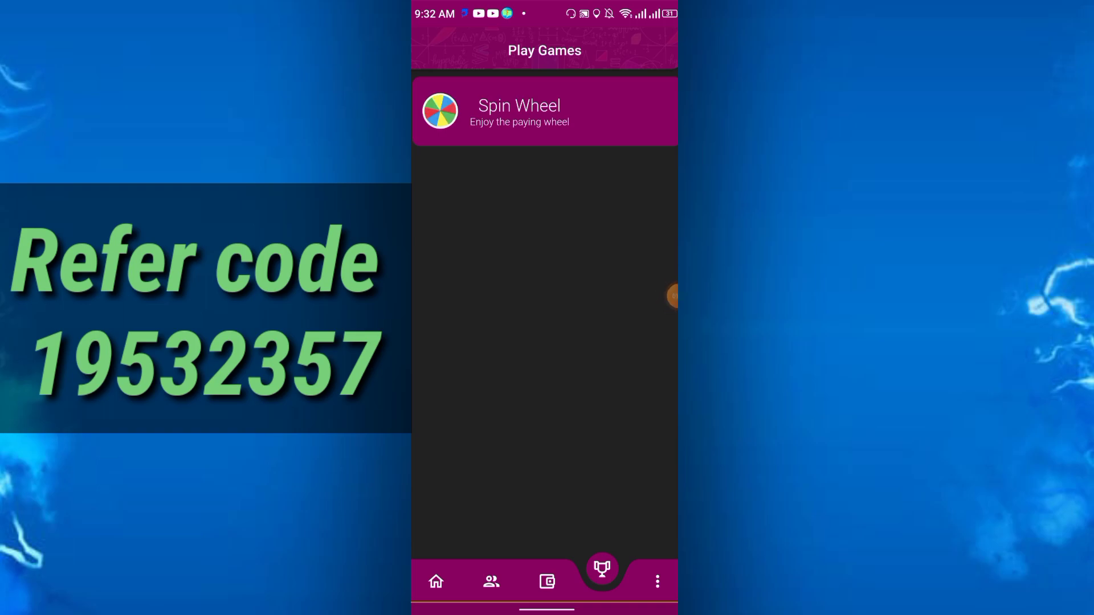
Read the FAQ answer on minimum withdrawal amounts, then return to the More menu
left_click(655, 579)
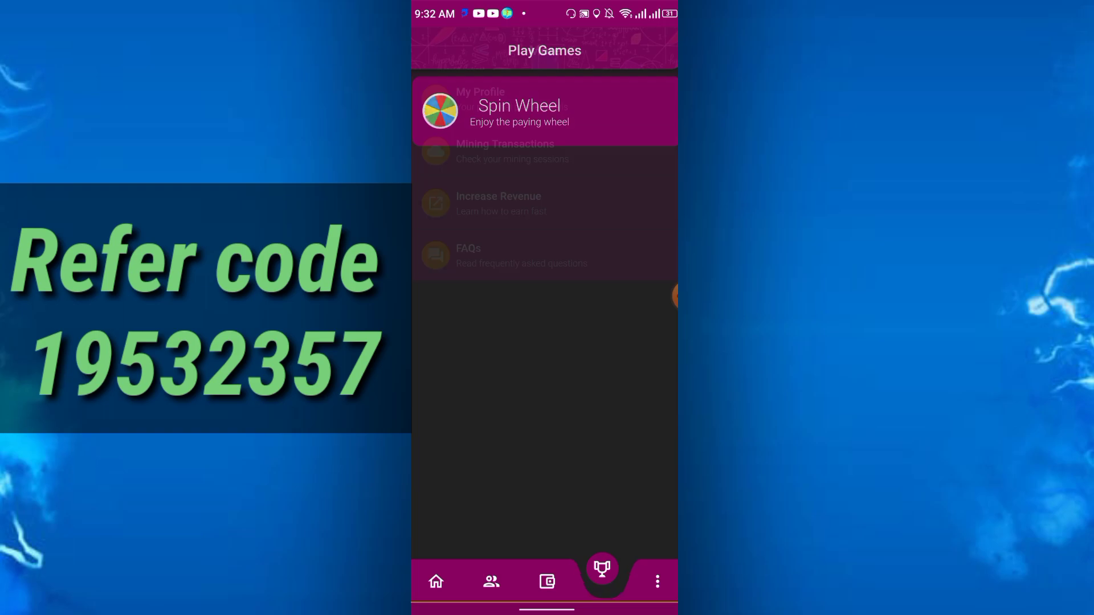
left_click(656, 581)
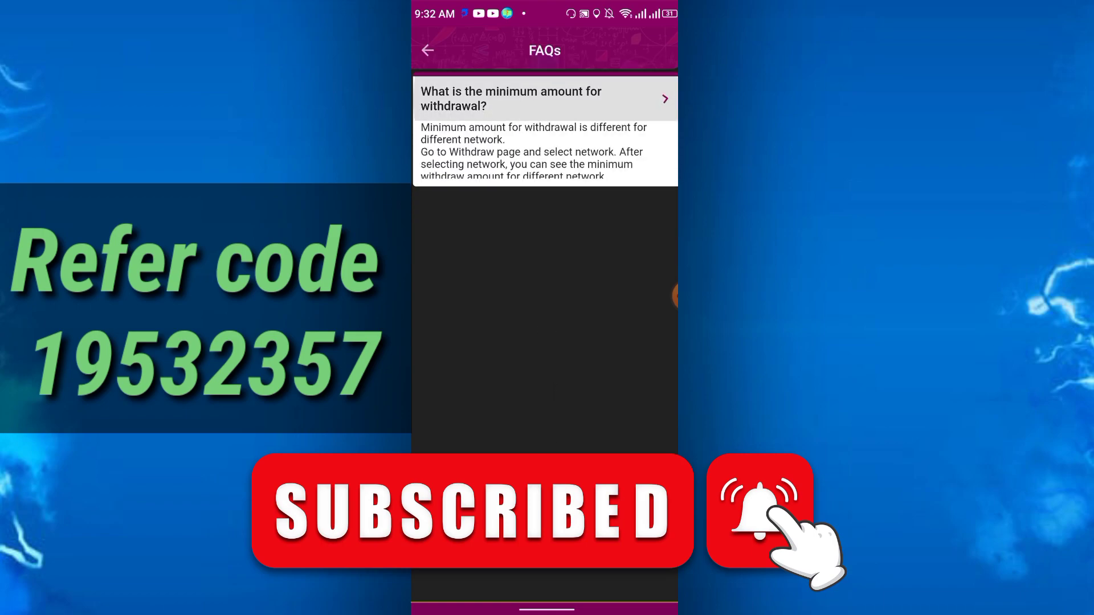
left_click(545, 98)
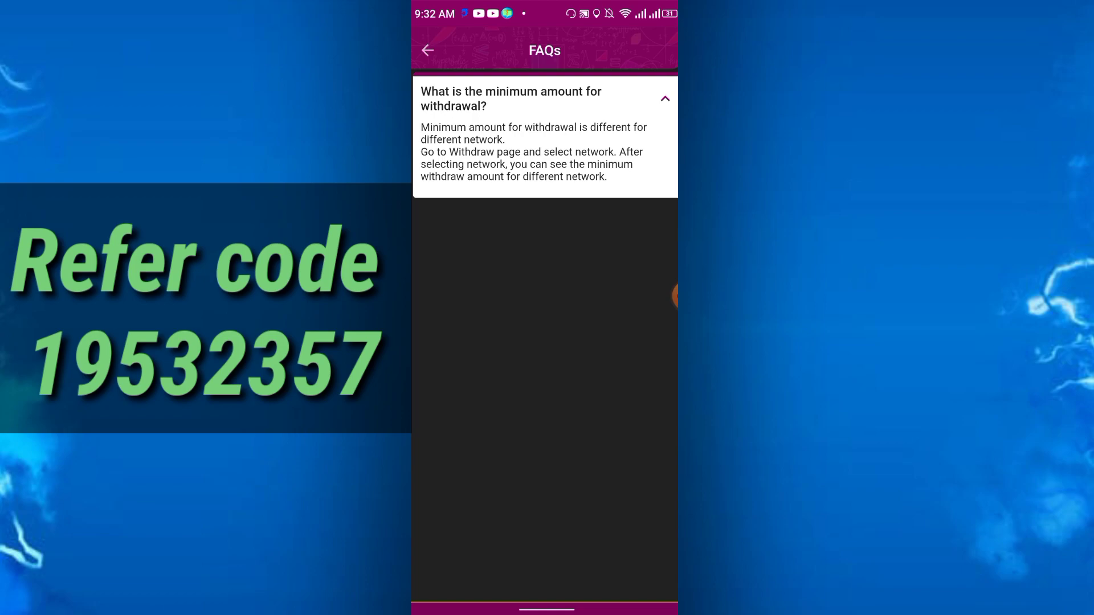
left_click(427, 50)
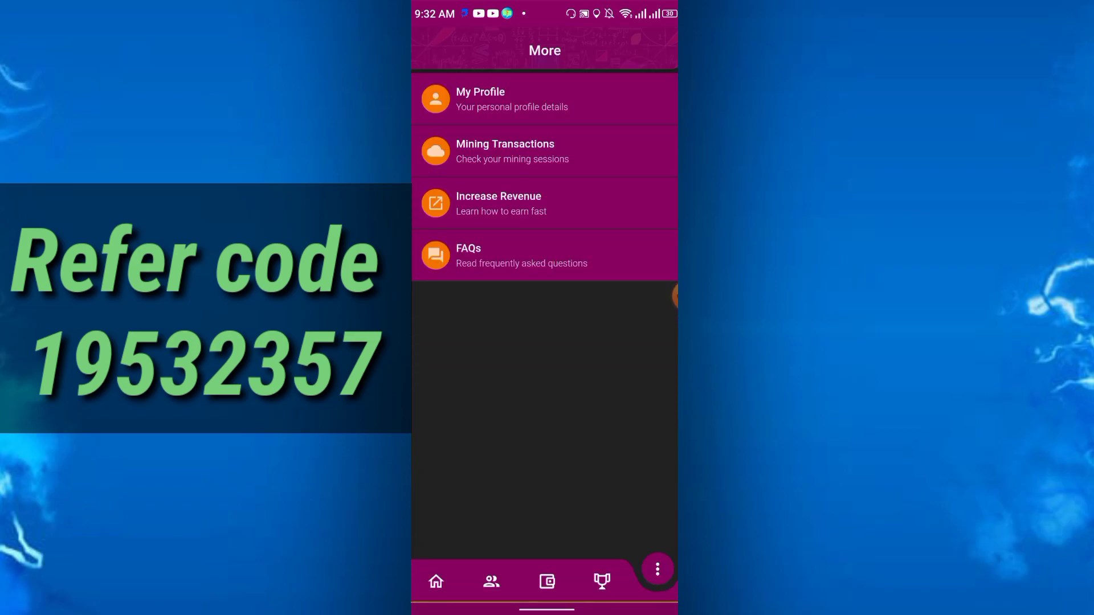
Read the Increase Revenue speed tiers up to 2x for 495 active friends, then return to the home mining page
left_click(434, 581)
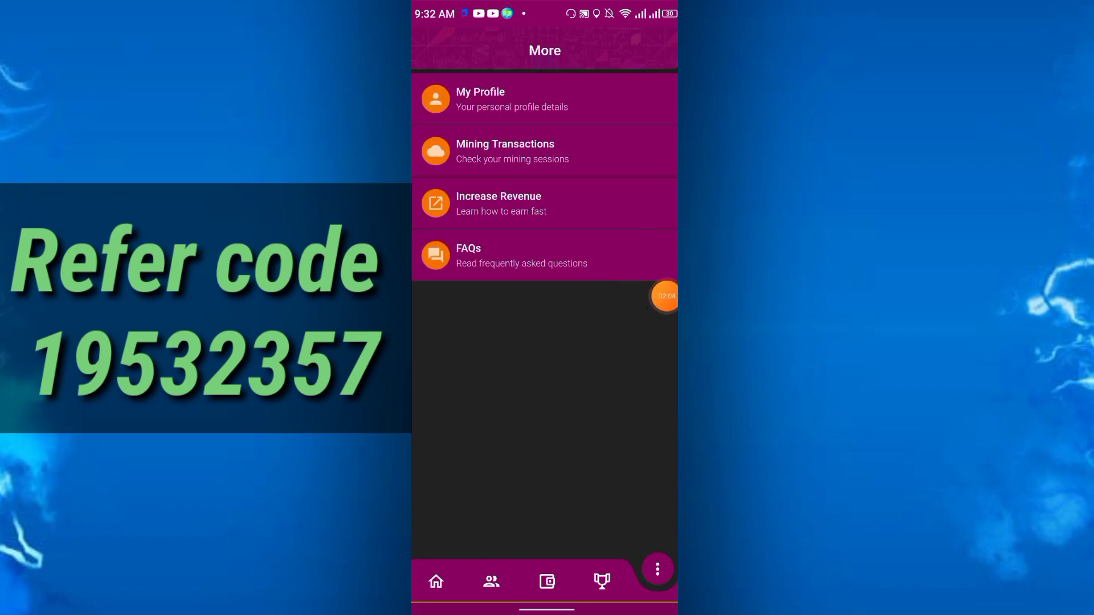
left_click(498, 203)
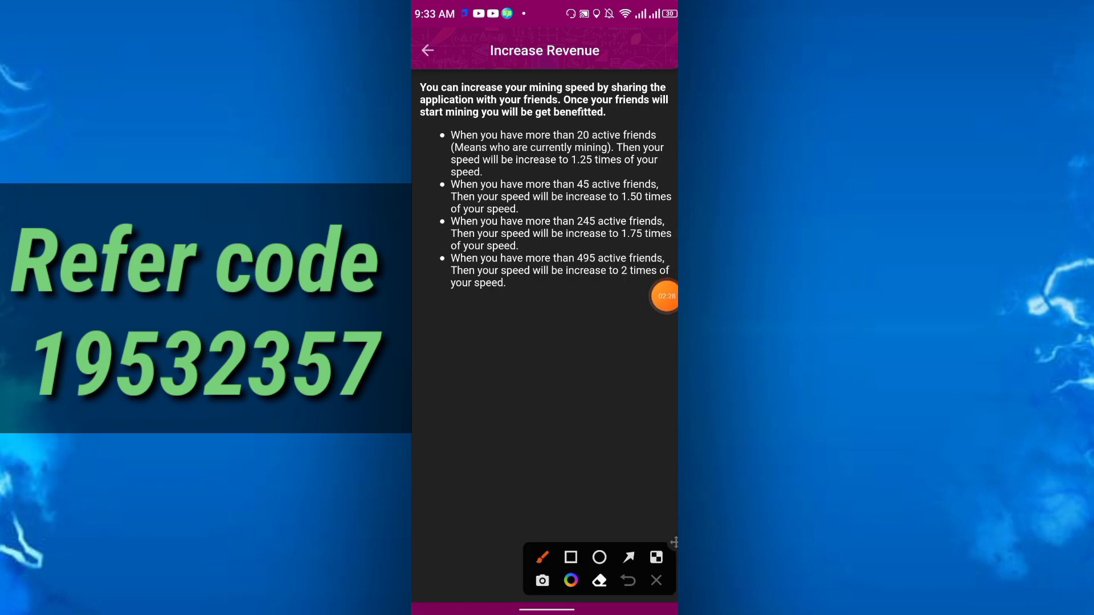
left_click_drag(572, 188, 666, 198)
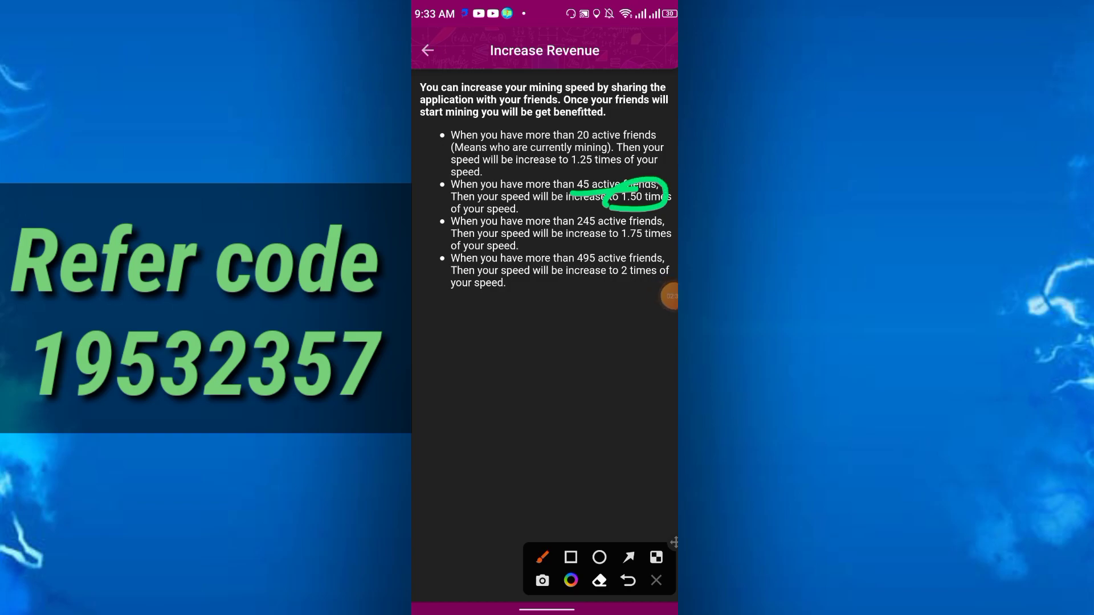
left_click(627, 580)
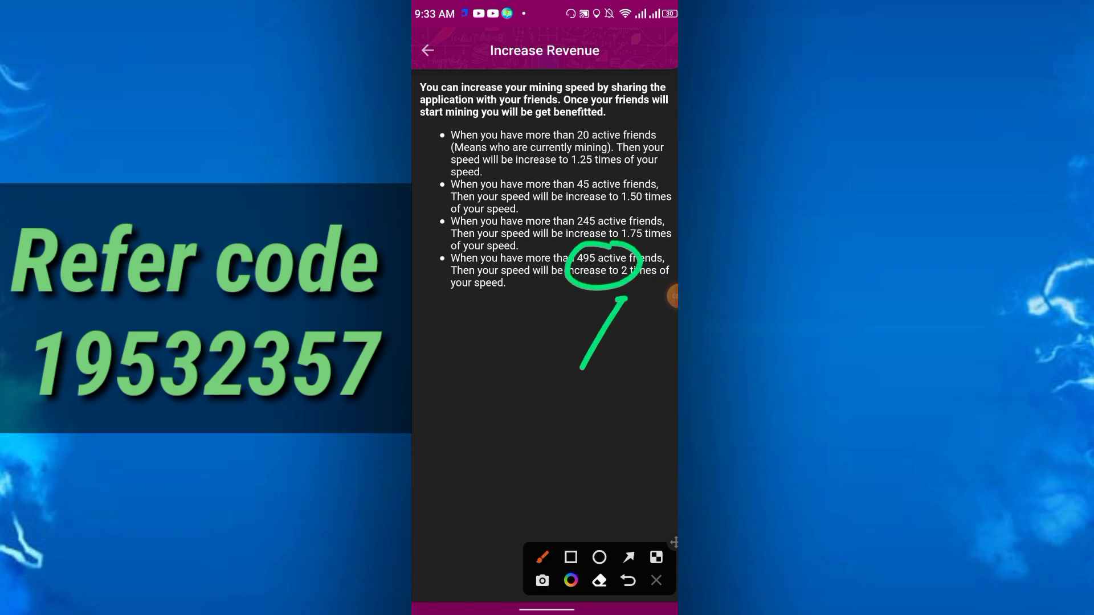
left_click(626, 580)
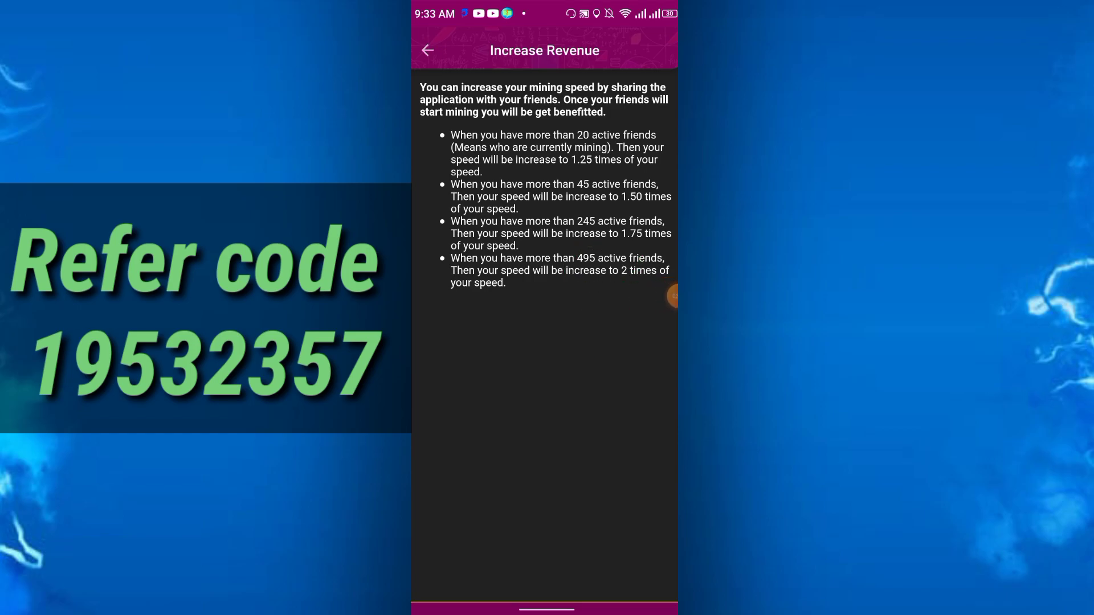
left_click(427, 50)
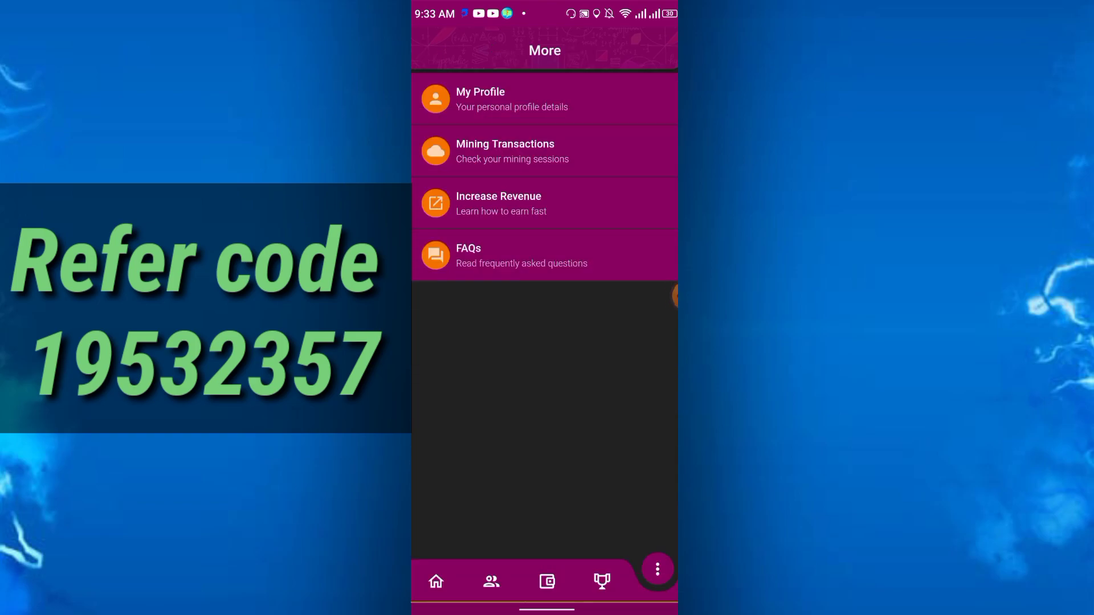
left_click(436, 581)
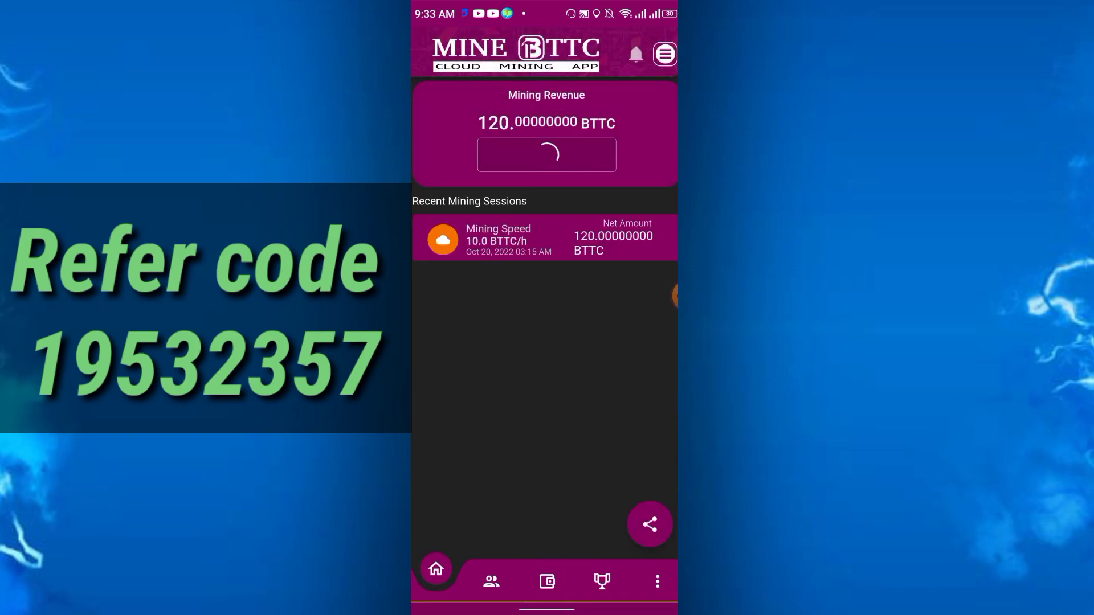